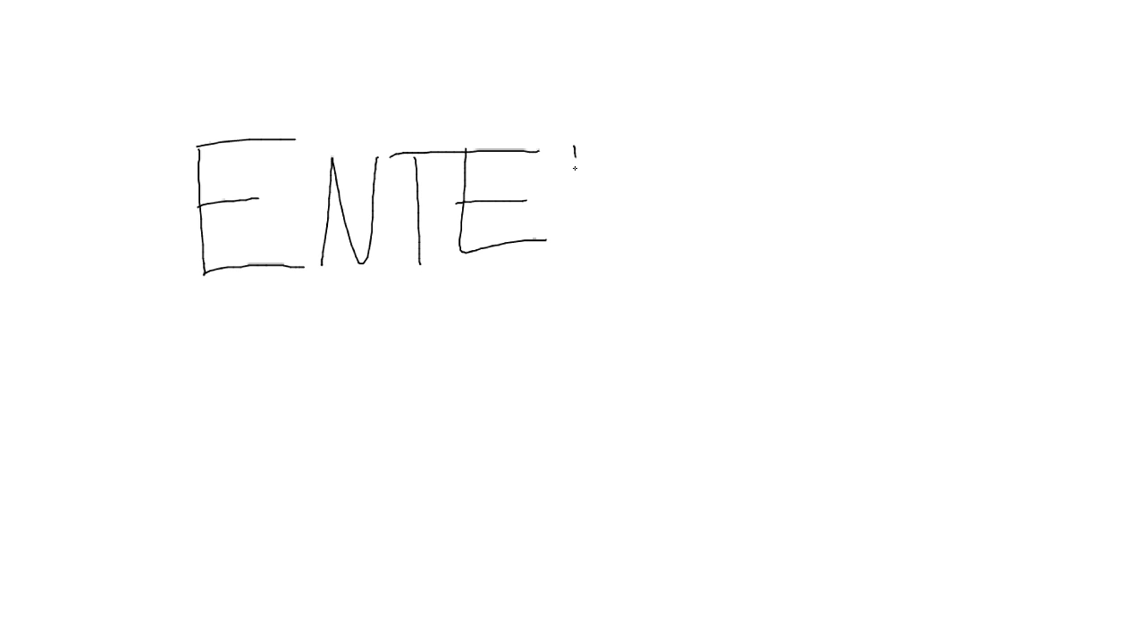
# Step: Hand-letter the title word in a freehand pen stroke across the top-left of the canvas
pyautogui.moveTo(572, 179); pyautogui.dragTo(1001, 187)
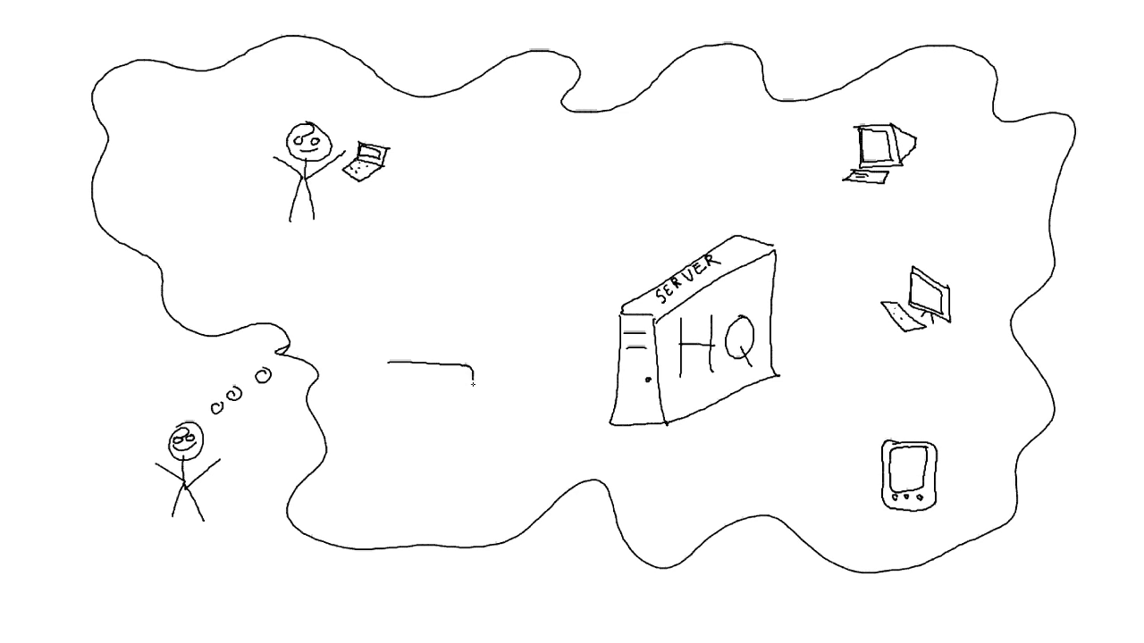
pyautogui.moveTo(375, 357); pyautogui.dragTo(456, 447)
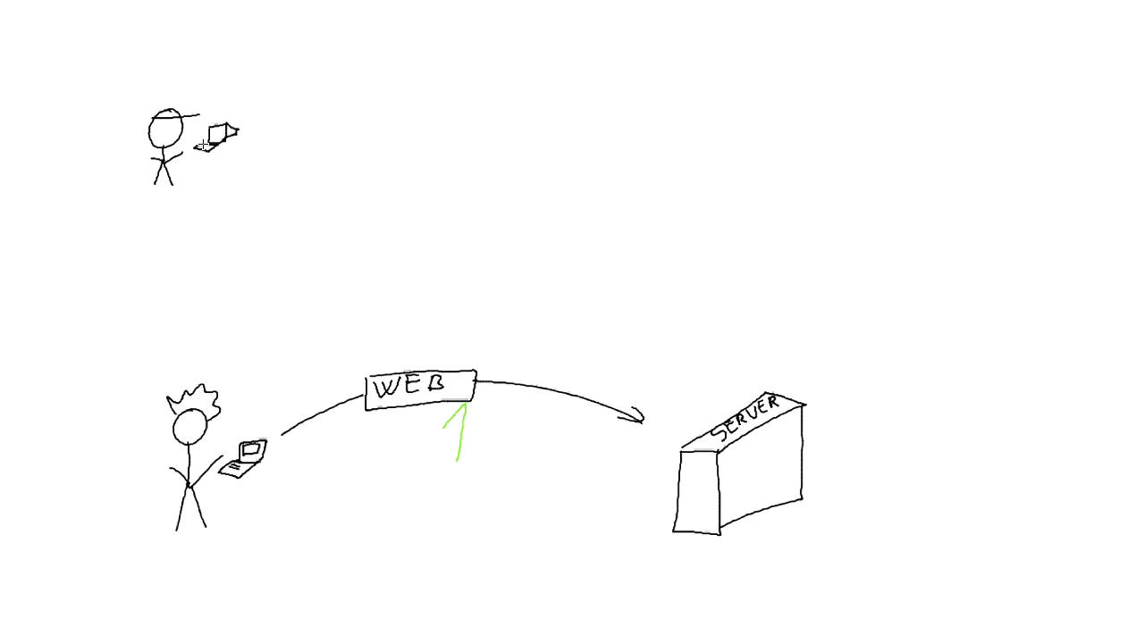
# Step: Draw a long black arrow from SERVER back to the upper stick figure, labelled with a green 2
pyautogui.moveTo(697, 411); pyautogui.dragTo(192, 192)
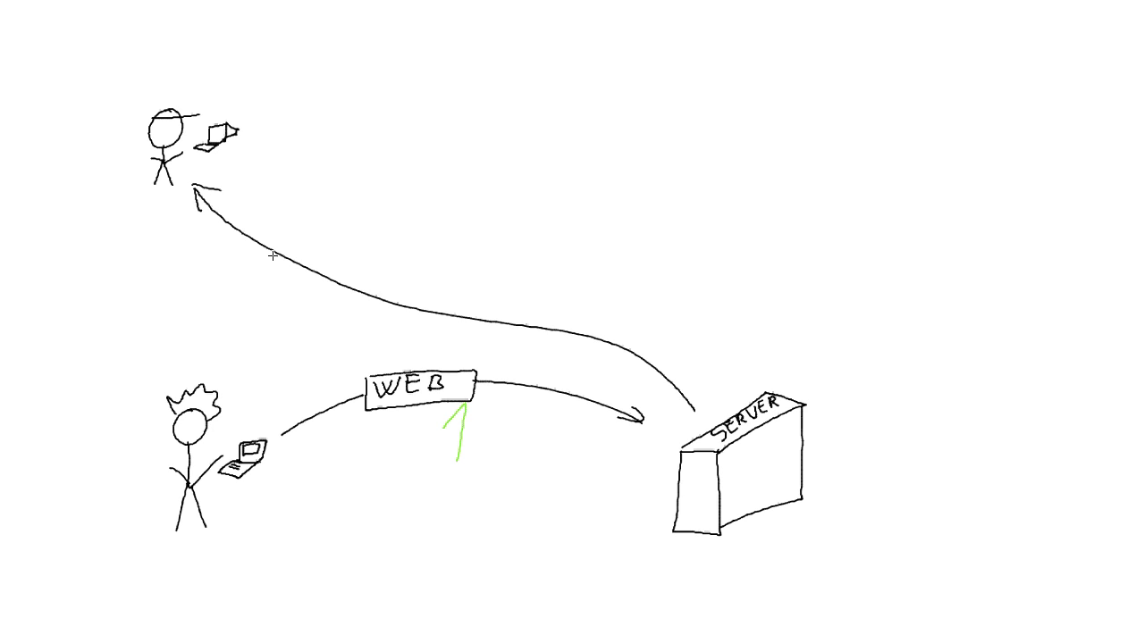
pyautogui.moveTo(505, 303); pyautogui.dragTo(545, 353)
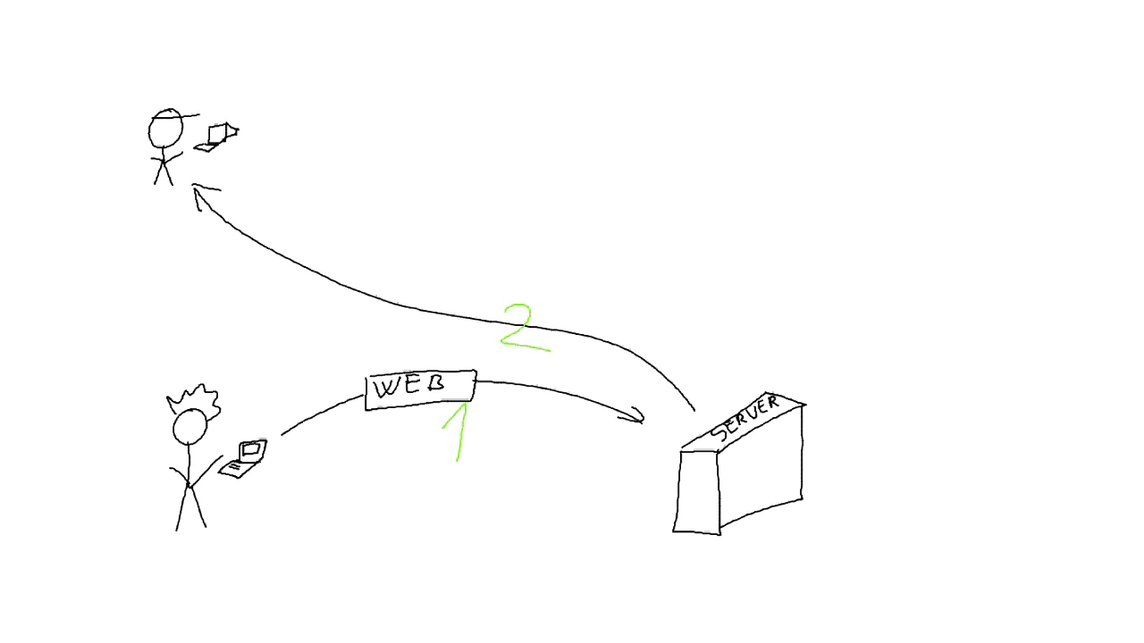